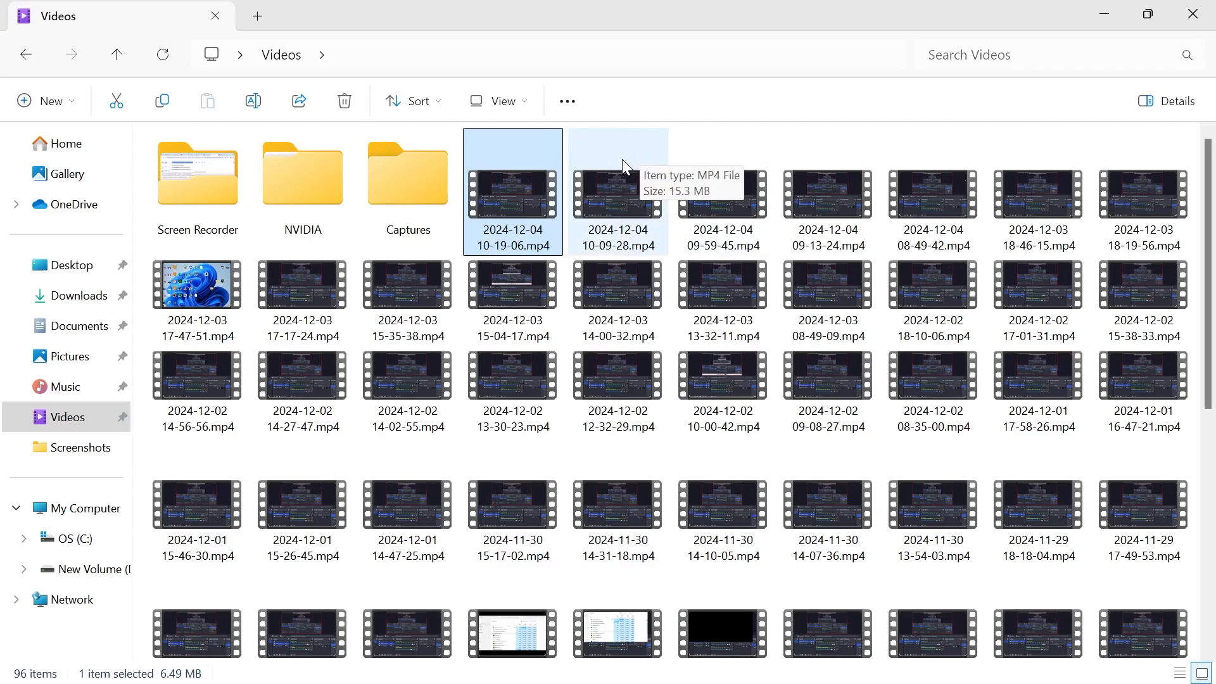
mouse_move(611, 158)
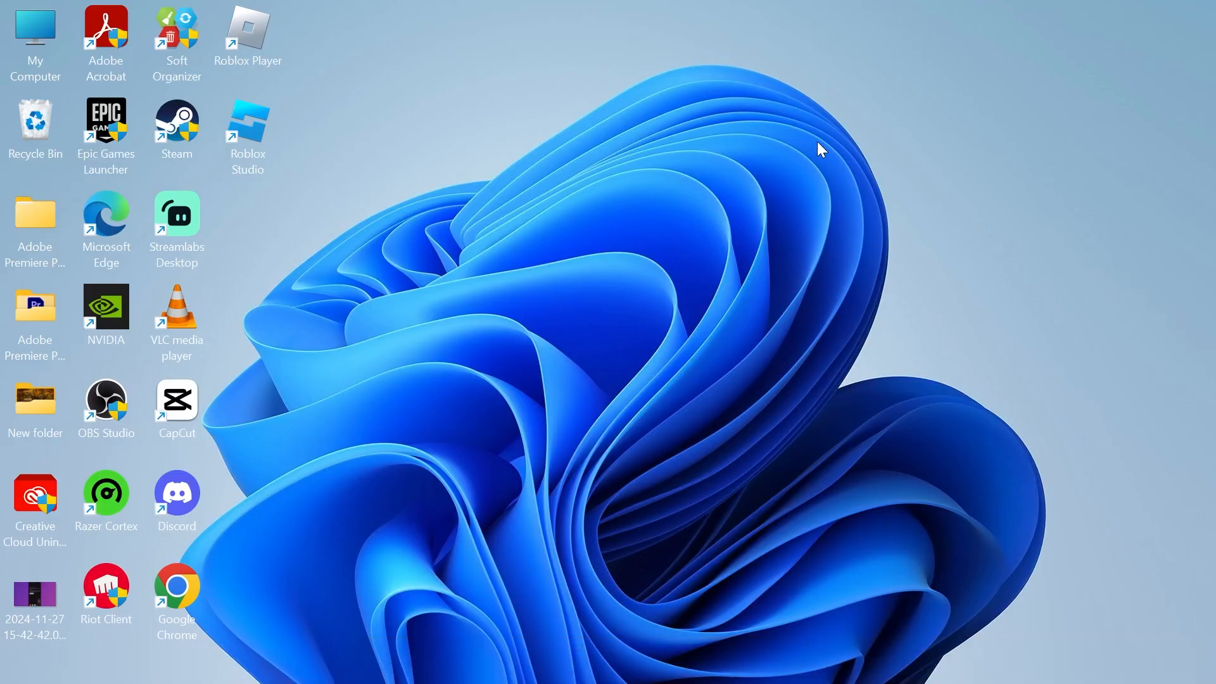
Launch the Settings app from Start search and go to the Apps section
text(settings)
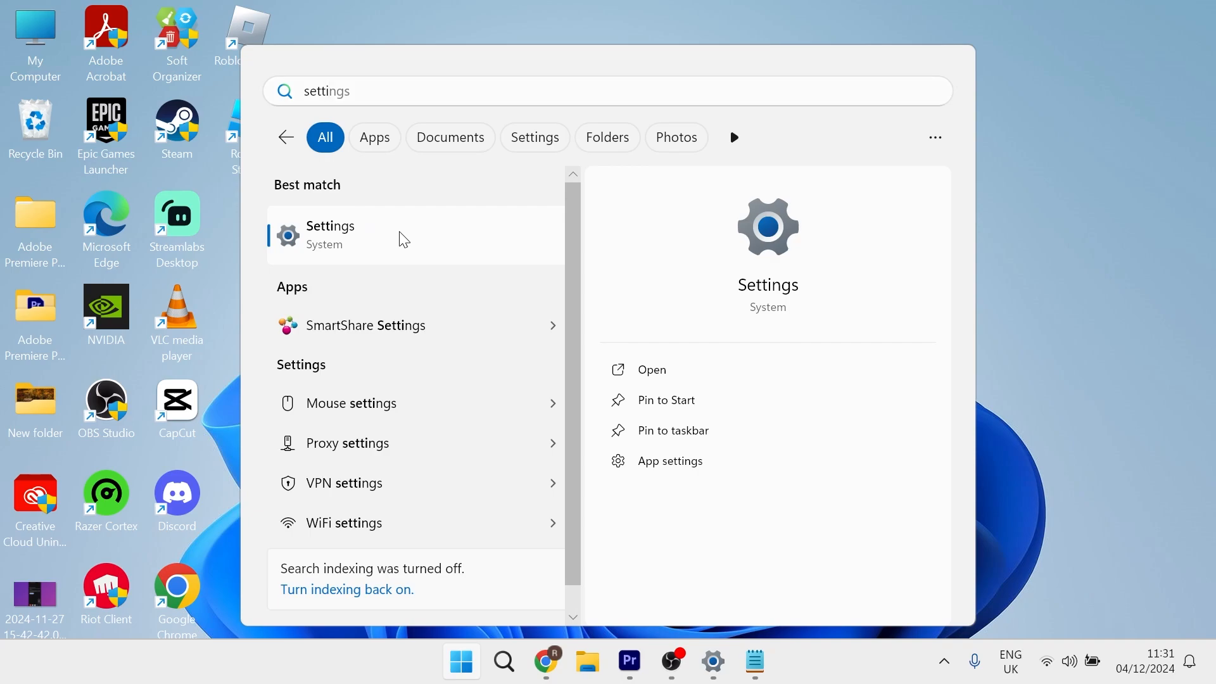
click(330, 233)
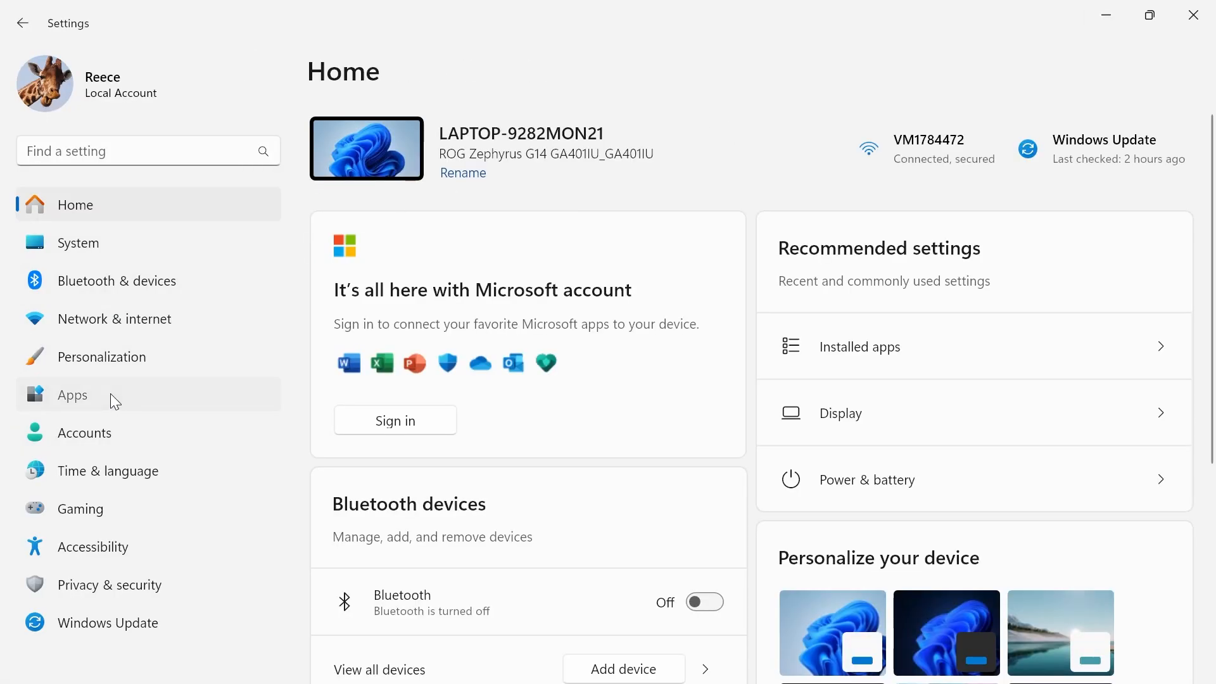
click(72, 393)
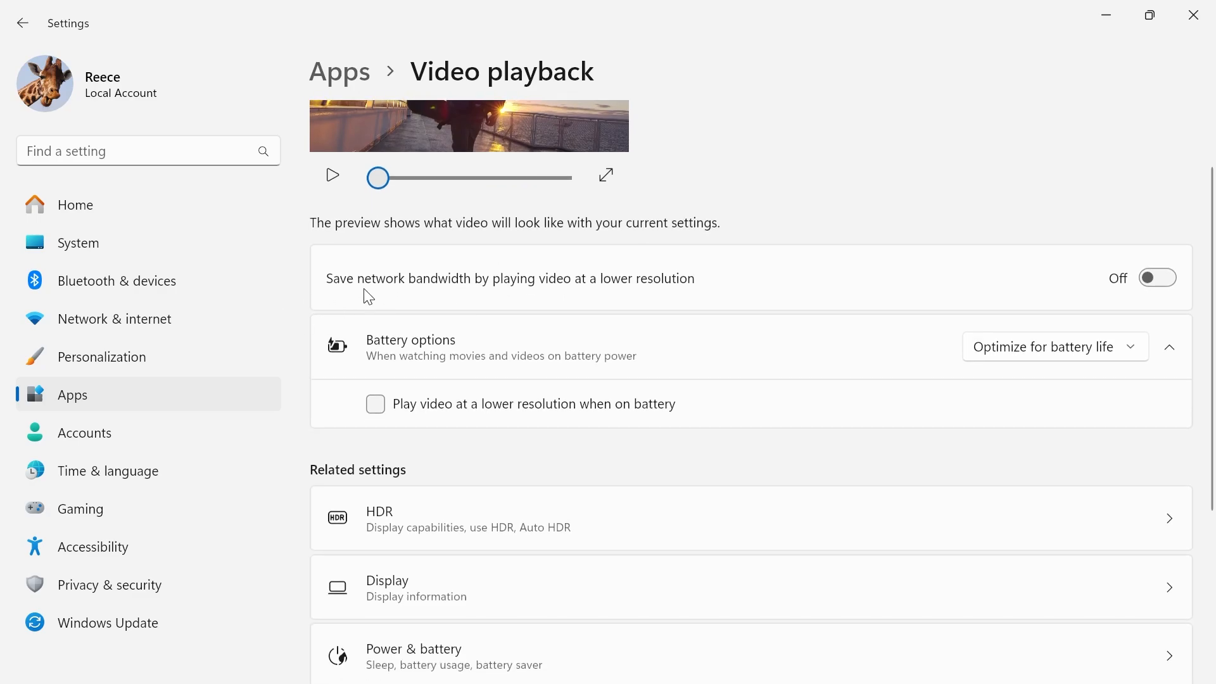
mouse_move(563, 289)
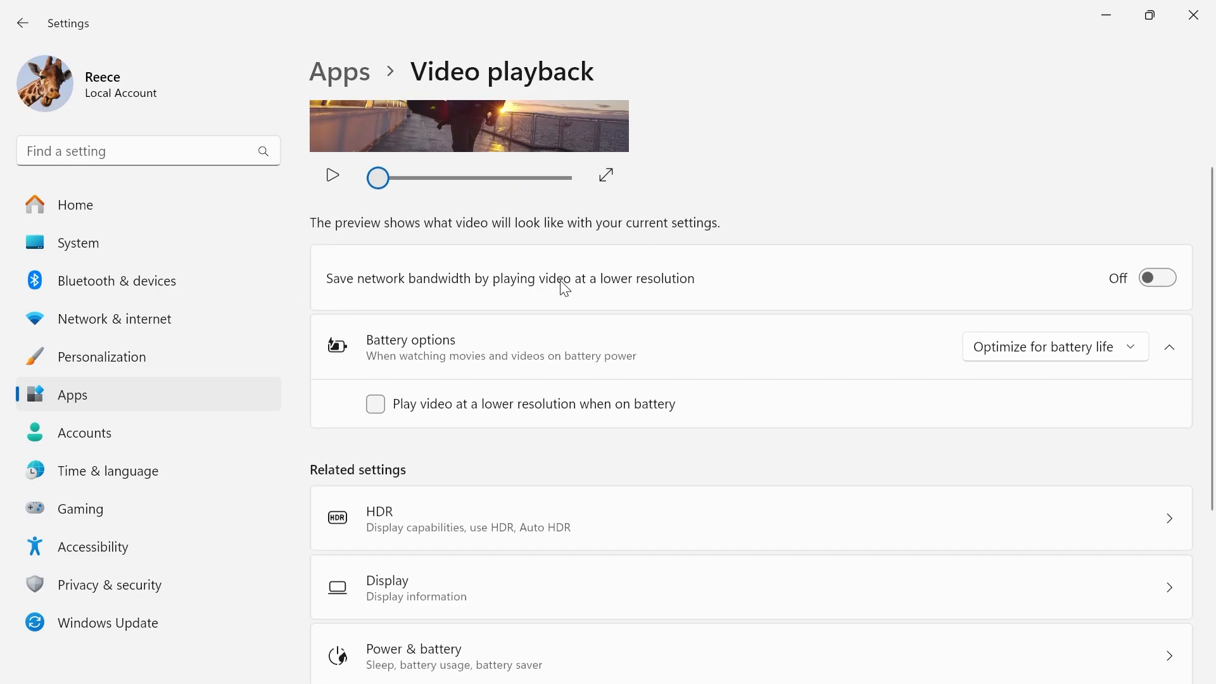
mouse_move(701, 290)
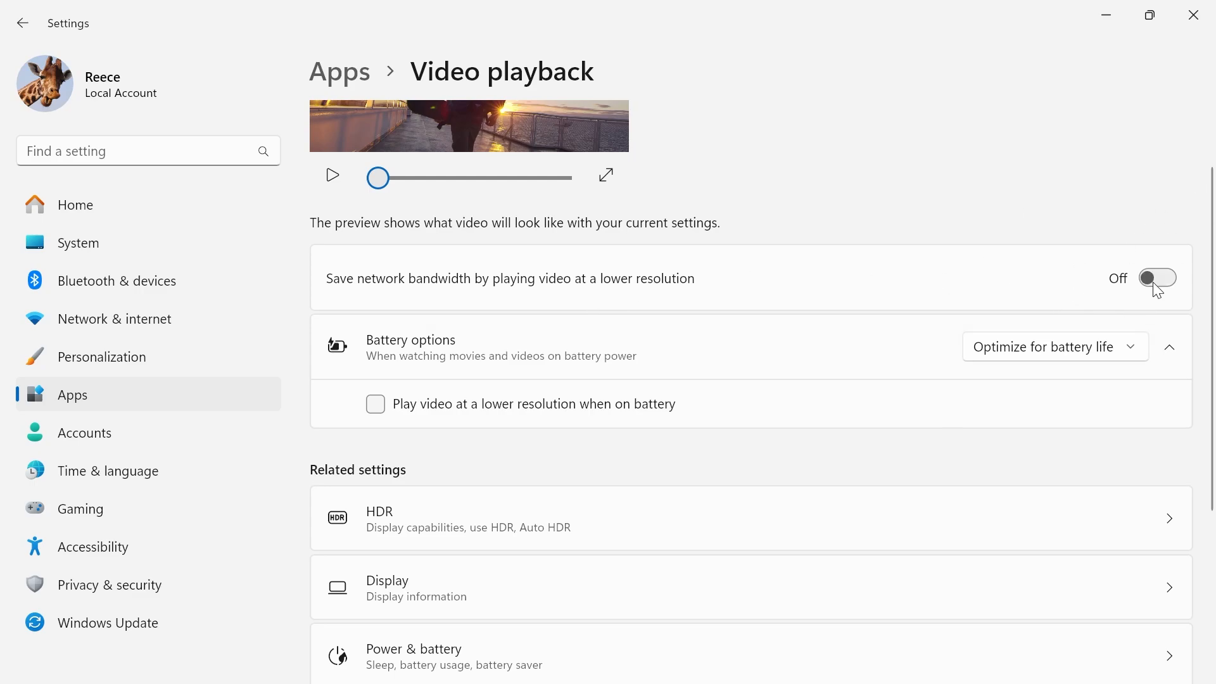
Leave lower-resolution bandwidth saving off and set battery playback to optimize for video quality
click(1156, 277)
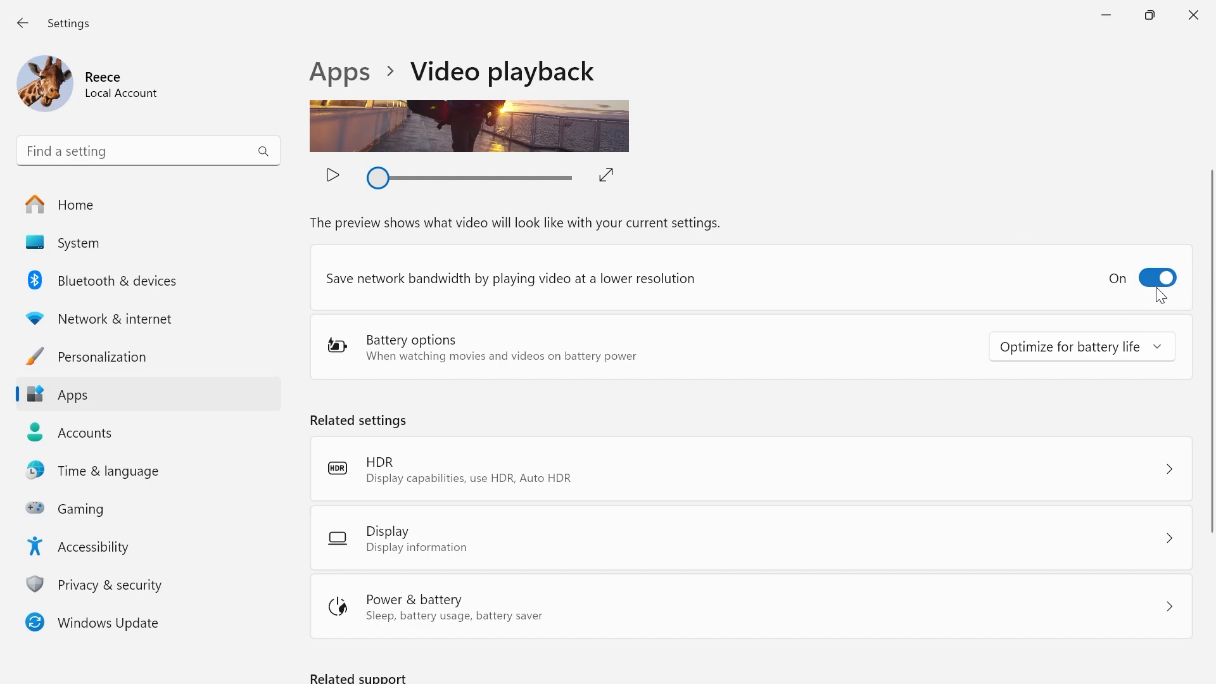
click(1157, 278)
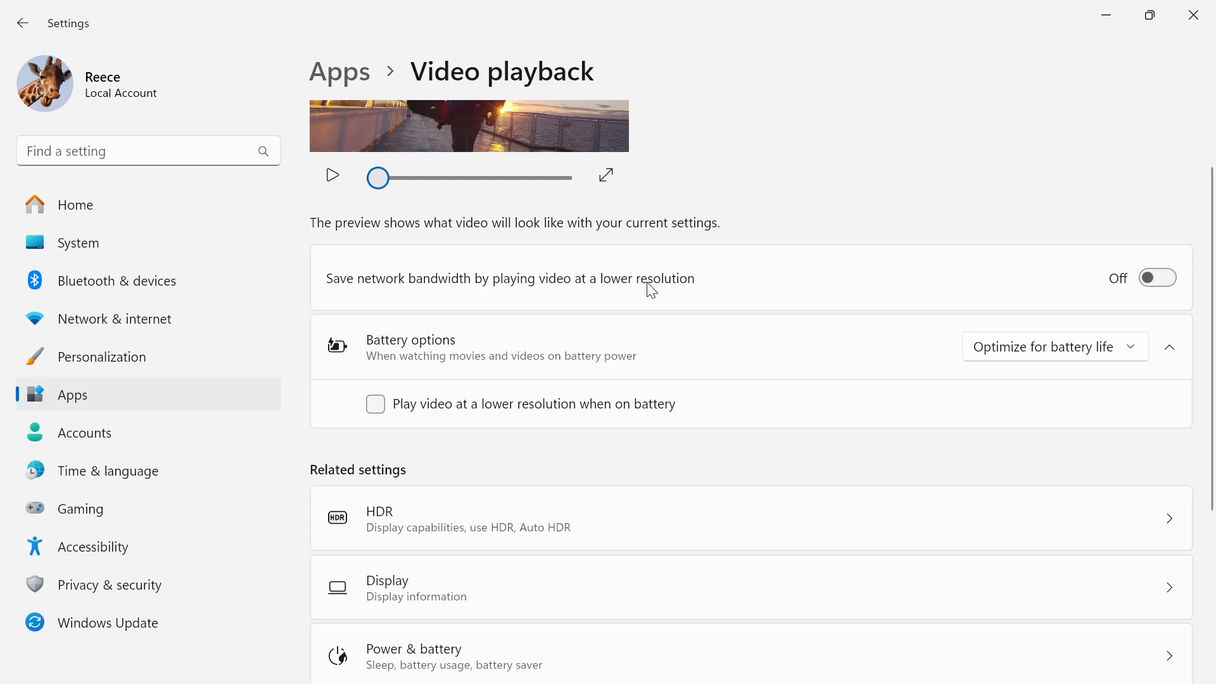
mouse_move(903, 336)
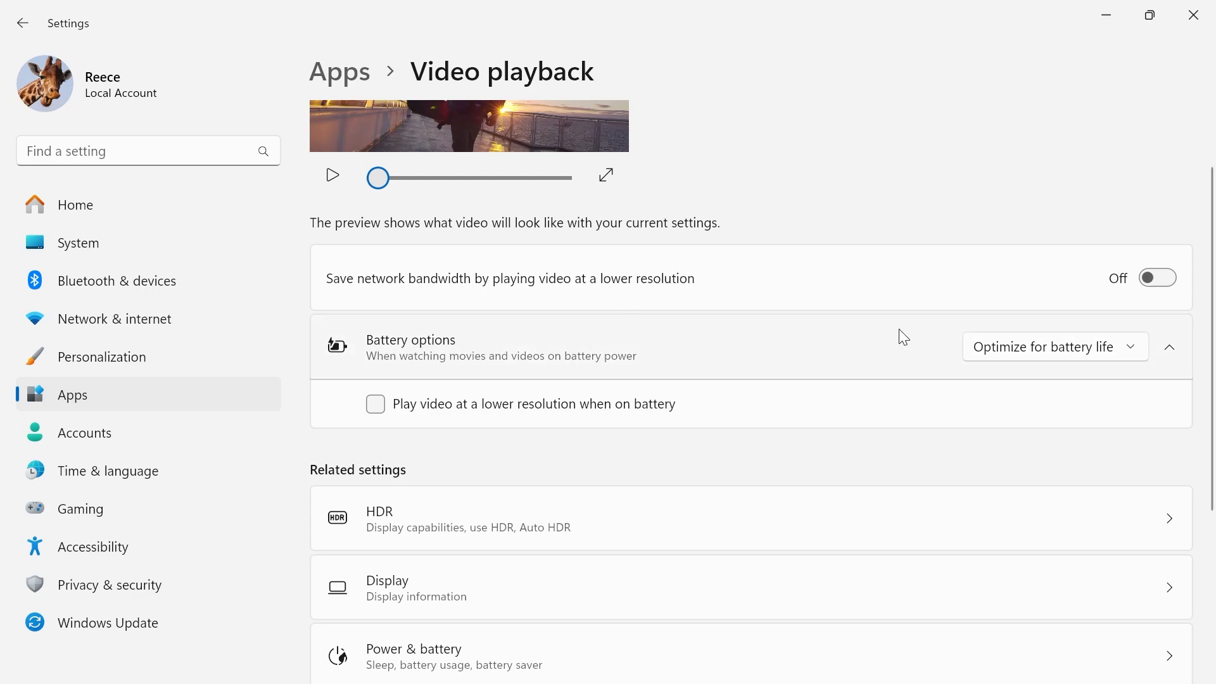
click(1050, 346)
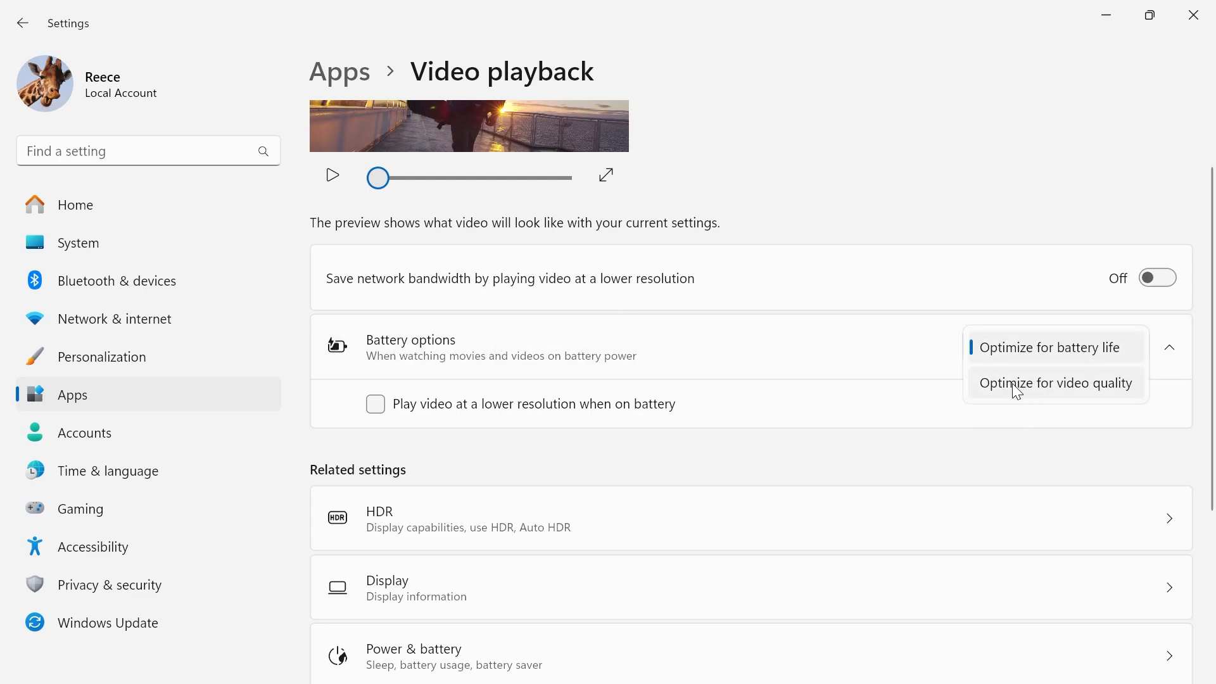
click(1055, 382)
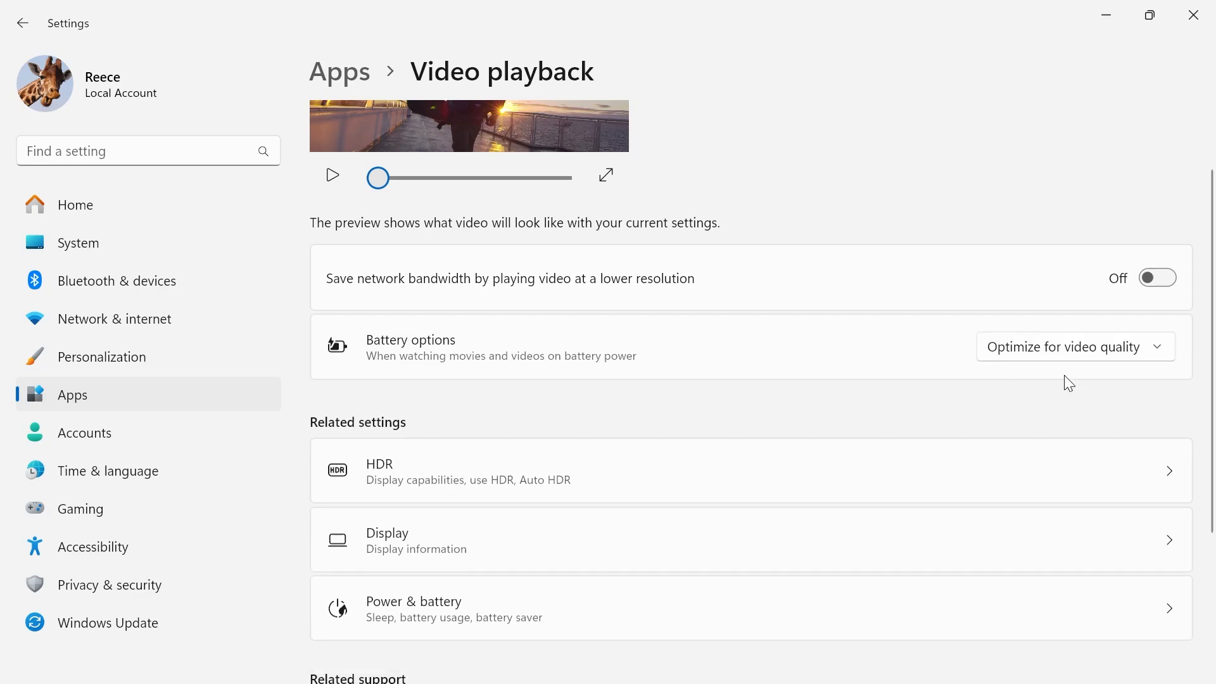
scroll(down, 3)
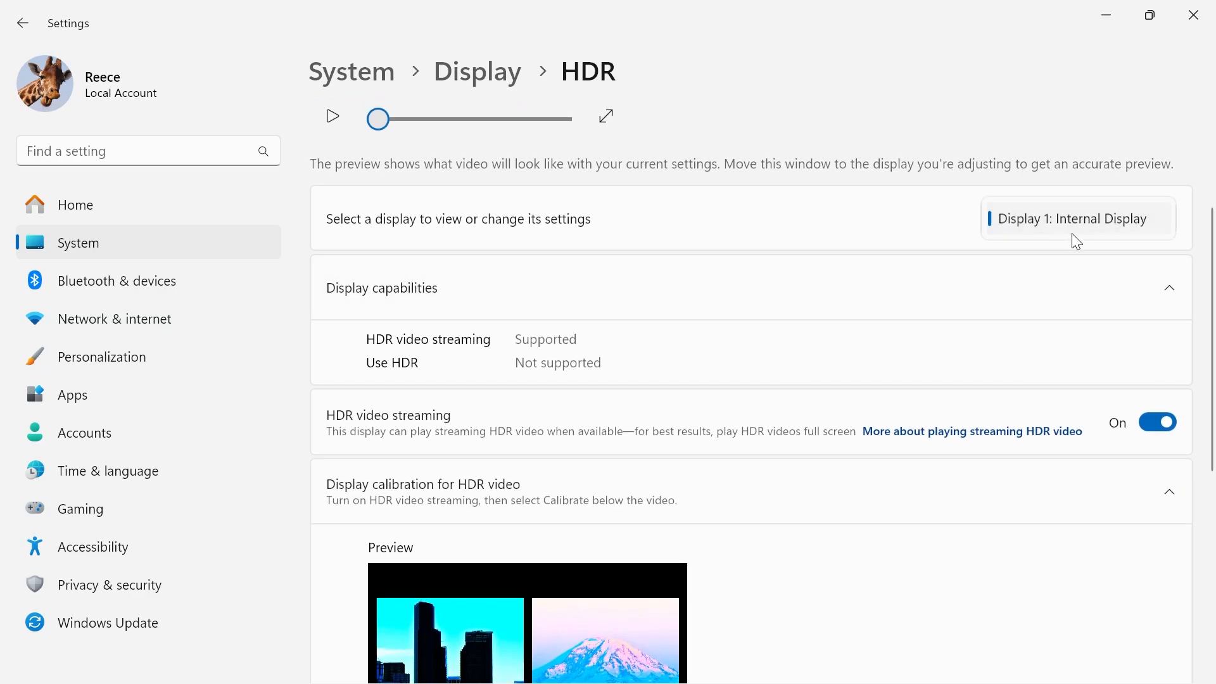
Scroll the HDR page to confirm HDR video streaming is on, then go back to Display
scroll(down, 3)
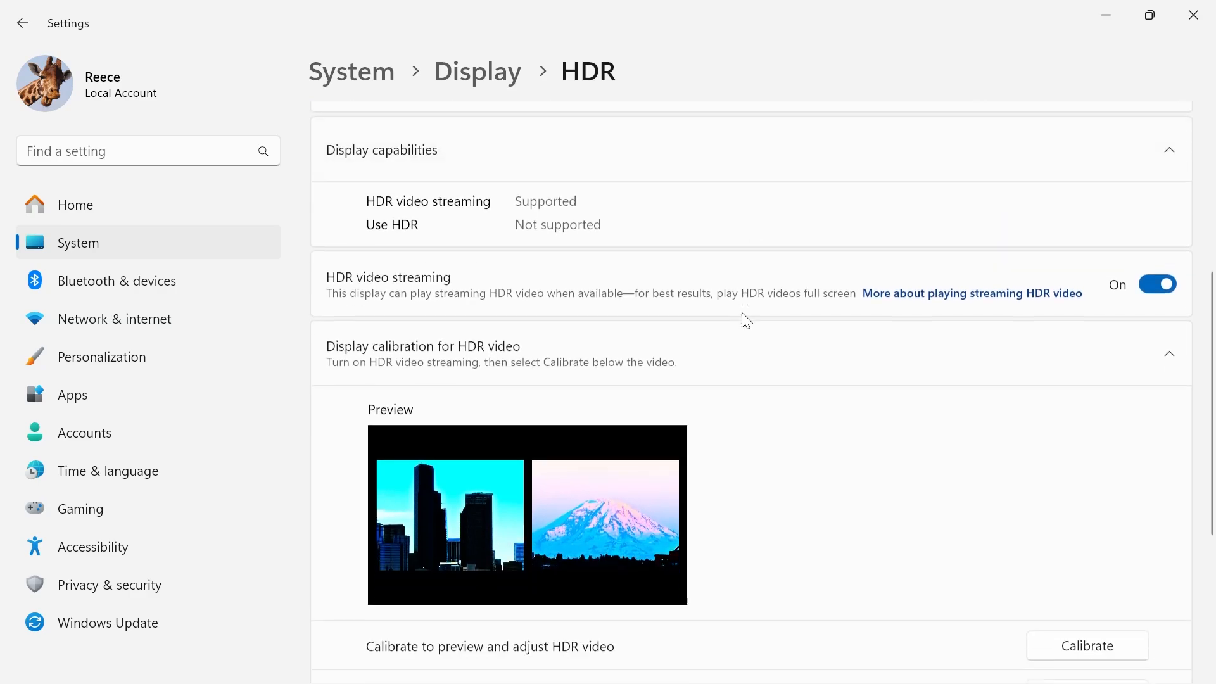
scroll(down, 3)
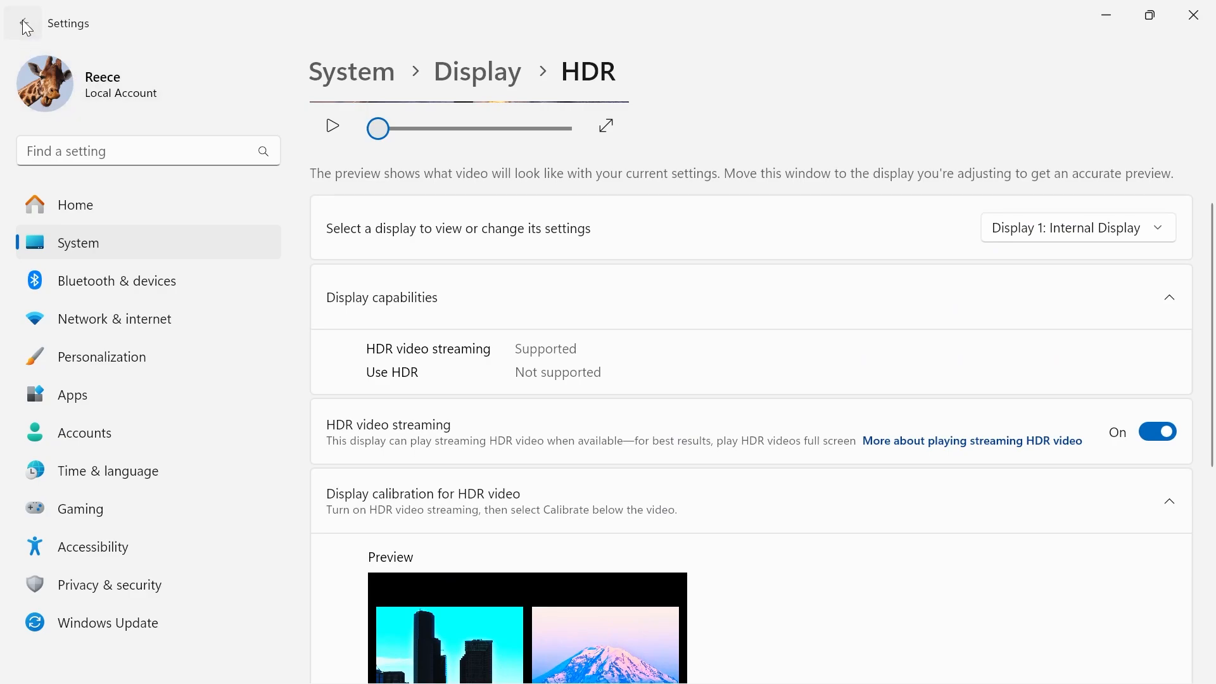
click(21, 24)
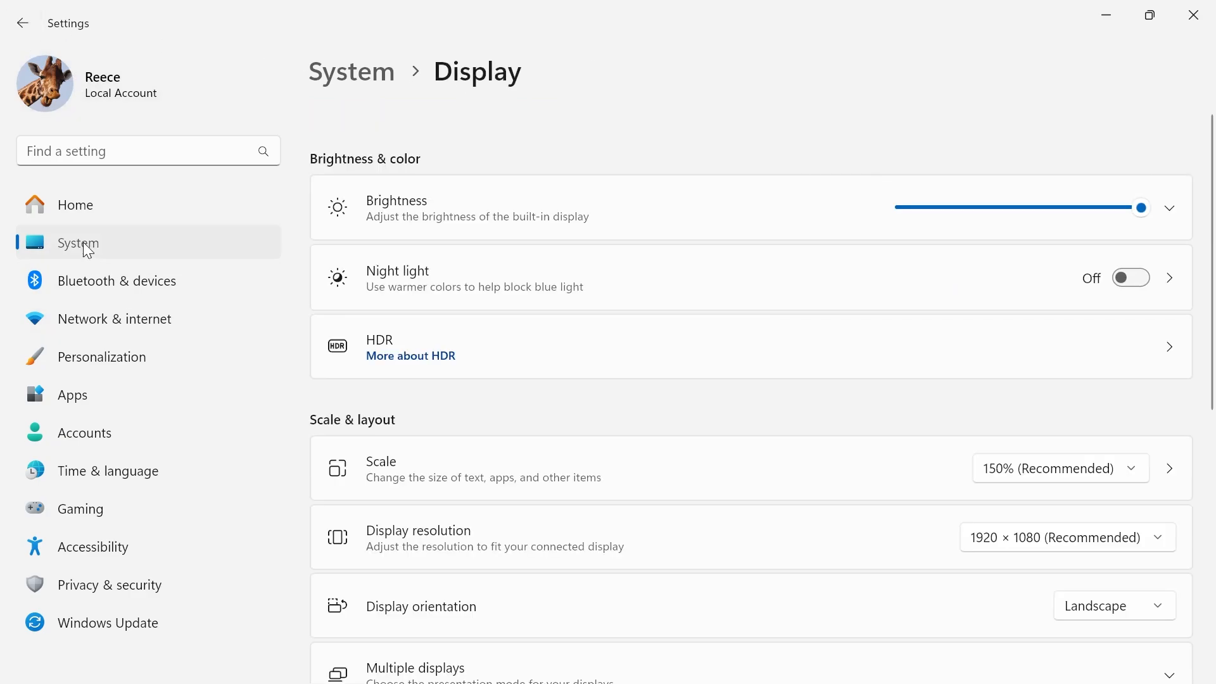
Select System in the Settings sidebar
click(77, 243)
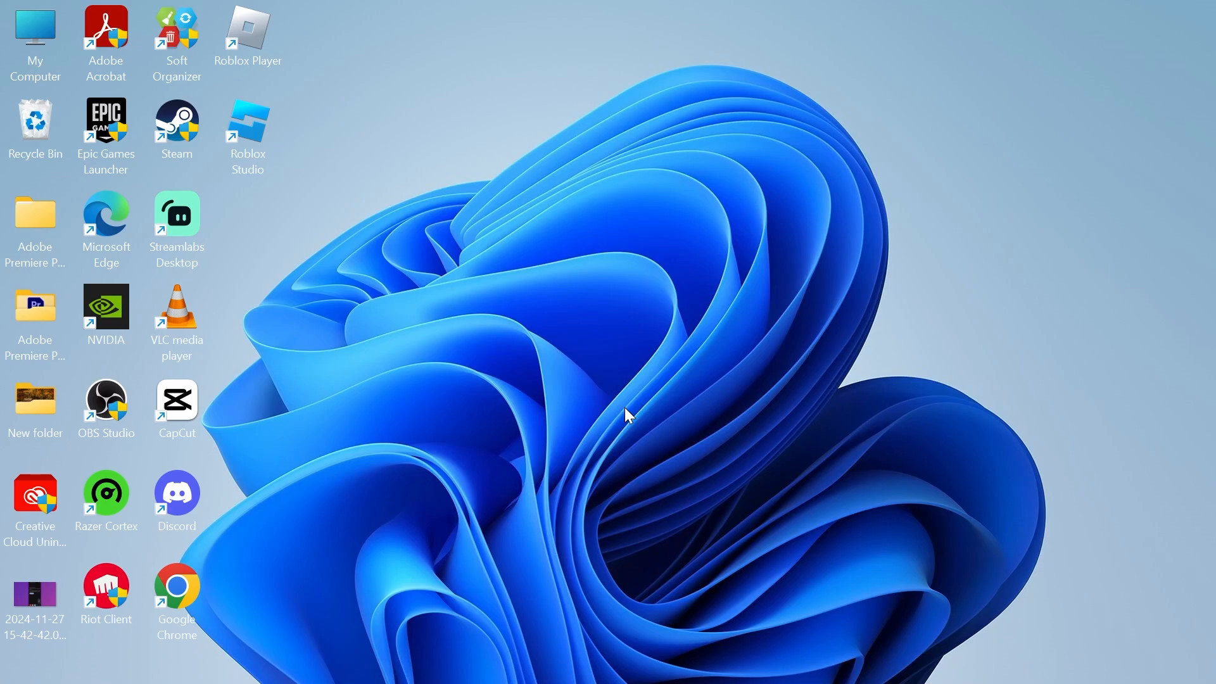
Search 'adjust the appearance and performance of Windows' and open the Performance Options result
click(481, 660)
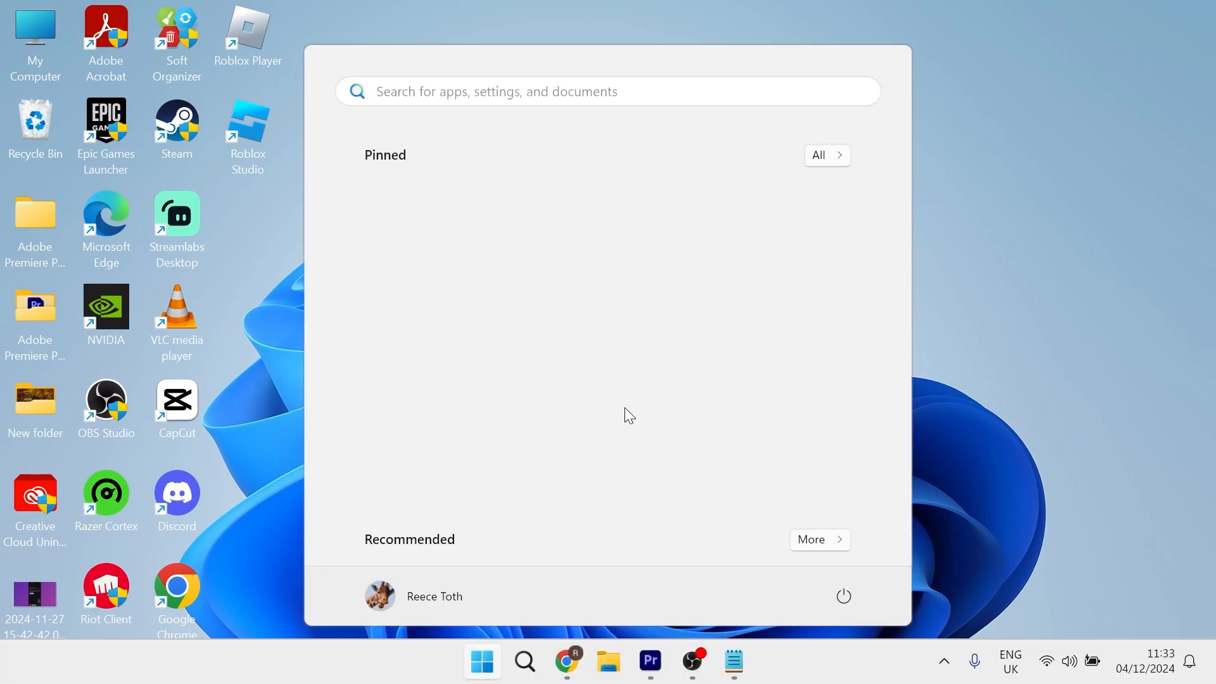
text(adjust the appearance and performance of Windows)
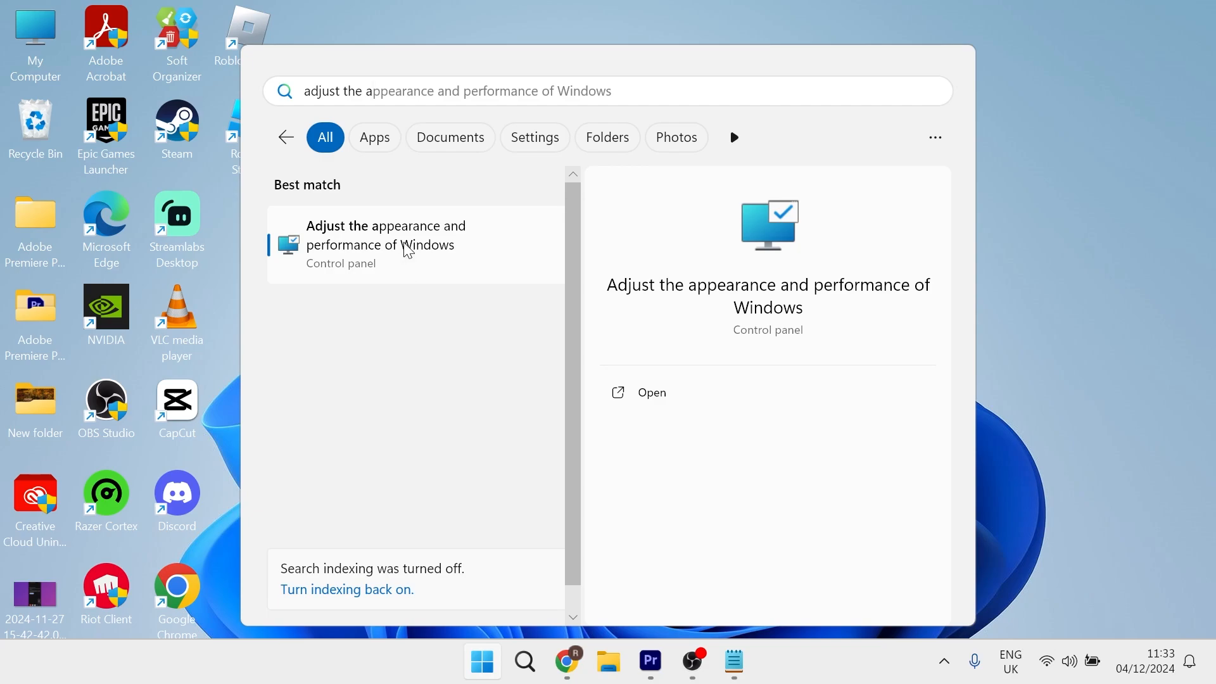
click(387, 244)
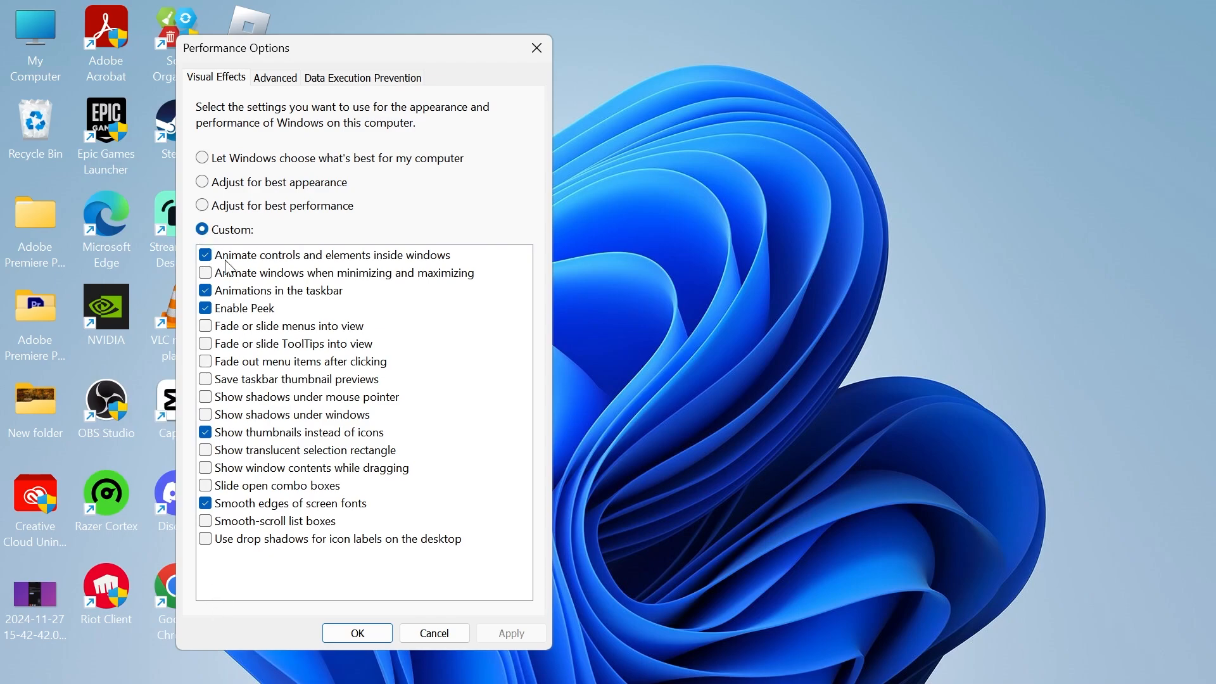
mouse_move(397, 262)
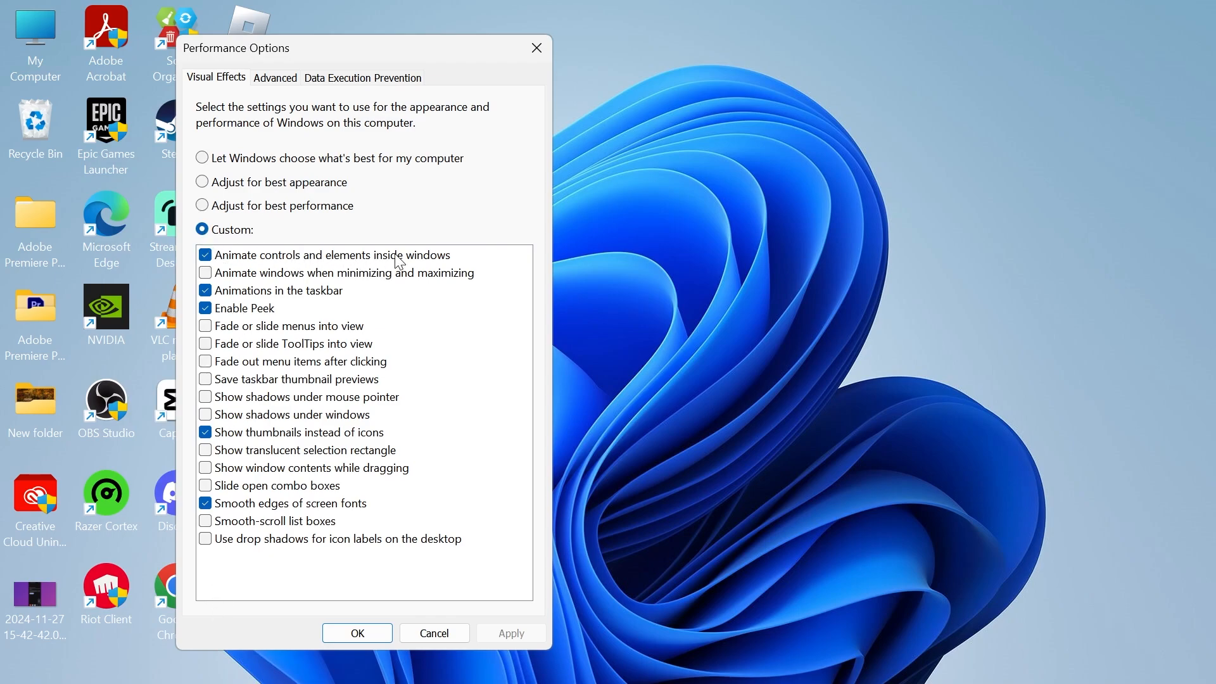
mouse_move(318, 298)
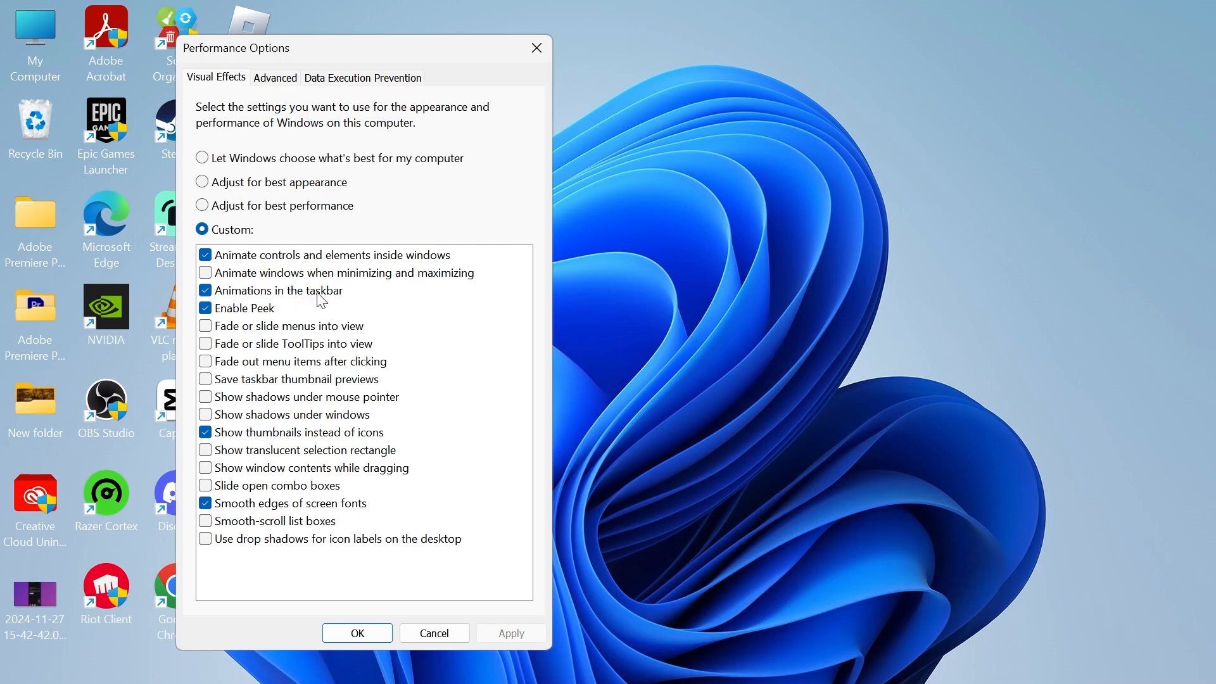